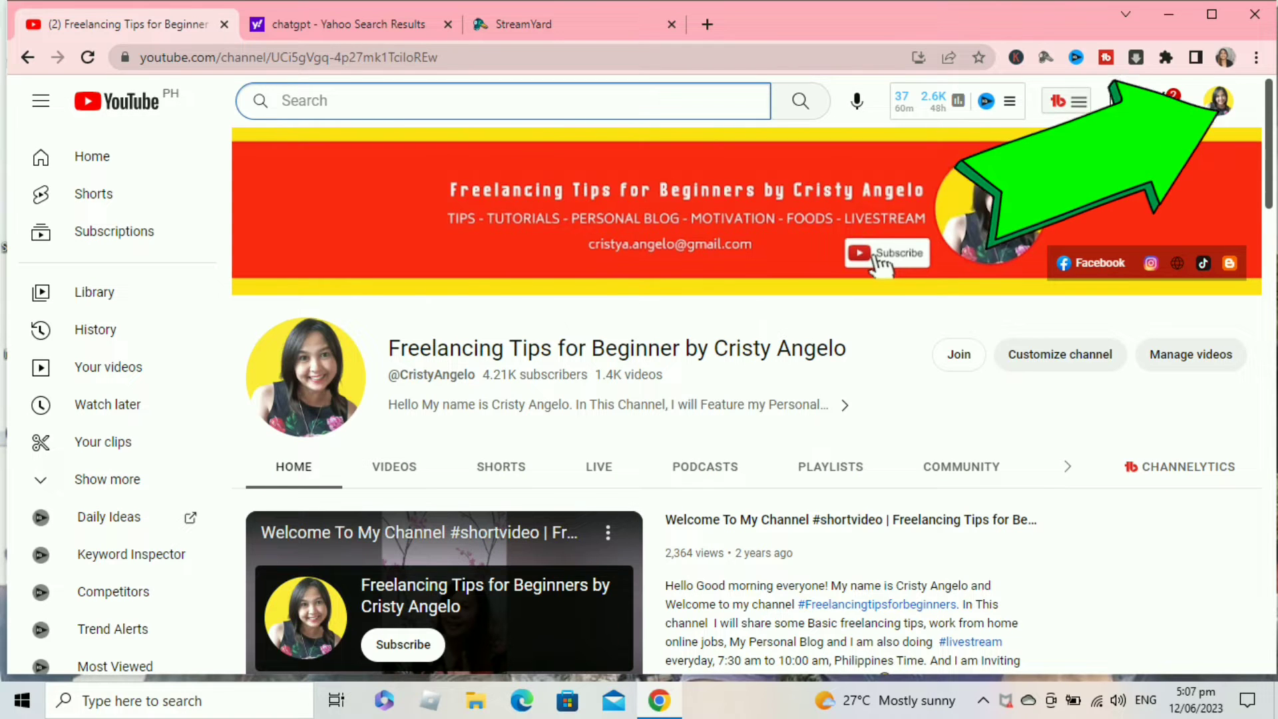
{"action": "left_click", "coordinate": [1219, 101]}
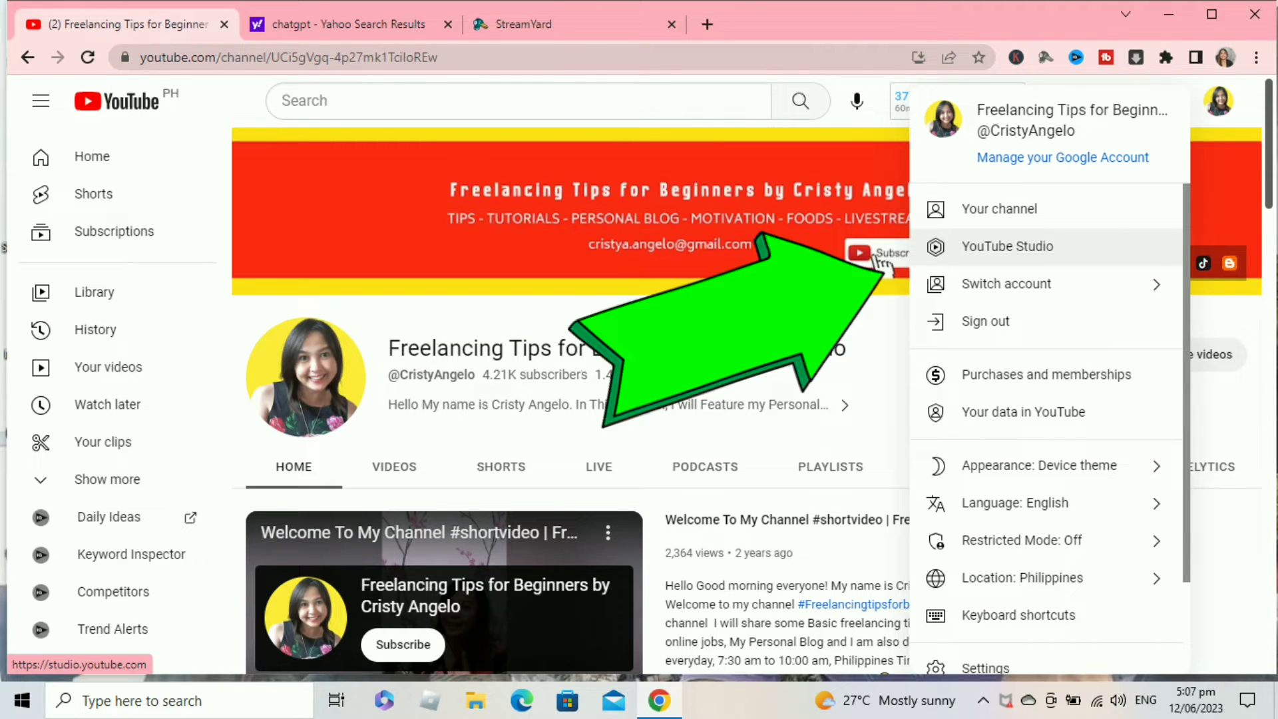
{"action": "left_click", "coordinate": [1007, 246]}
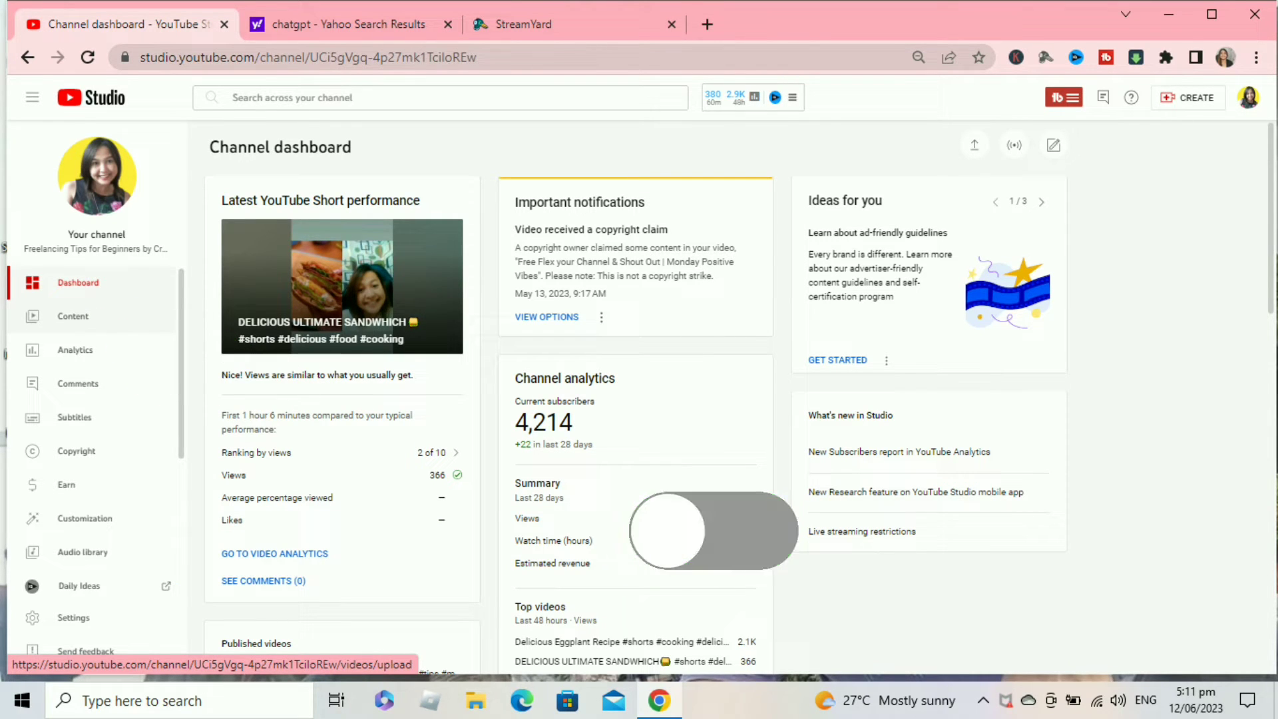
Go to Content, filter to Live streams, and open the upcoming scheduled stream's details
{"action": "left_click", "coordinate": [72, 317]}
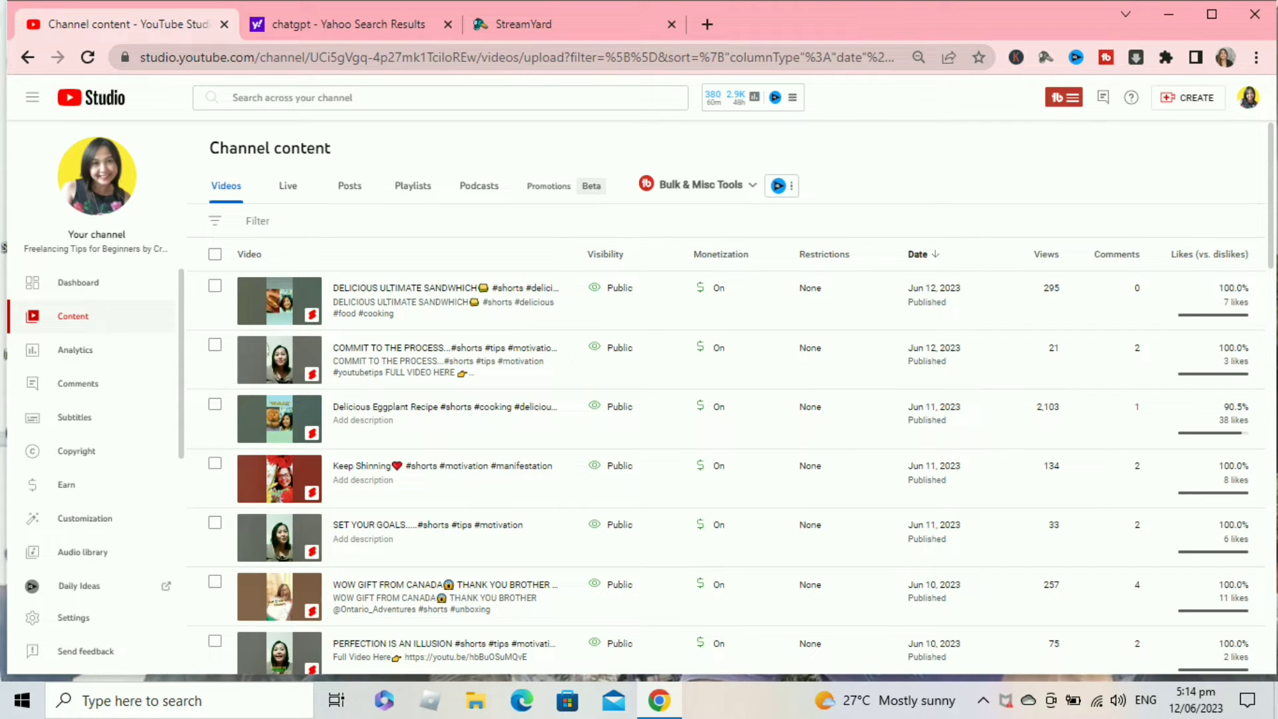
{"action": "left_click", "coordinate": [288, 185]}
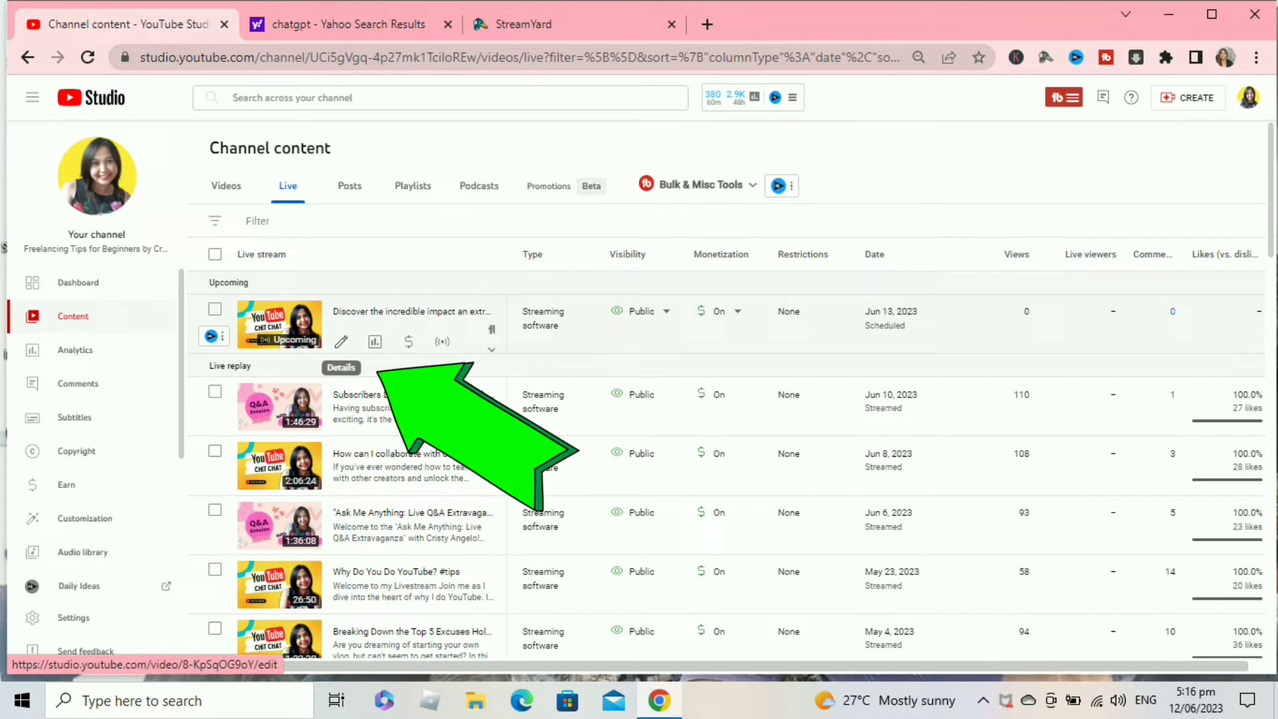
{"action": "left_click", "coordinate": [339, 367]}
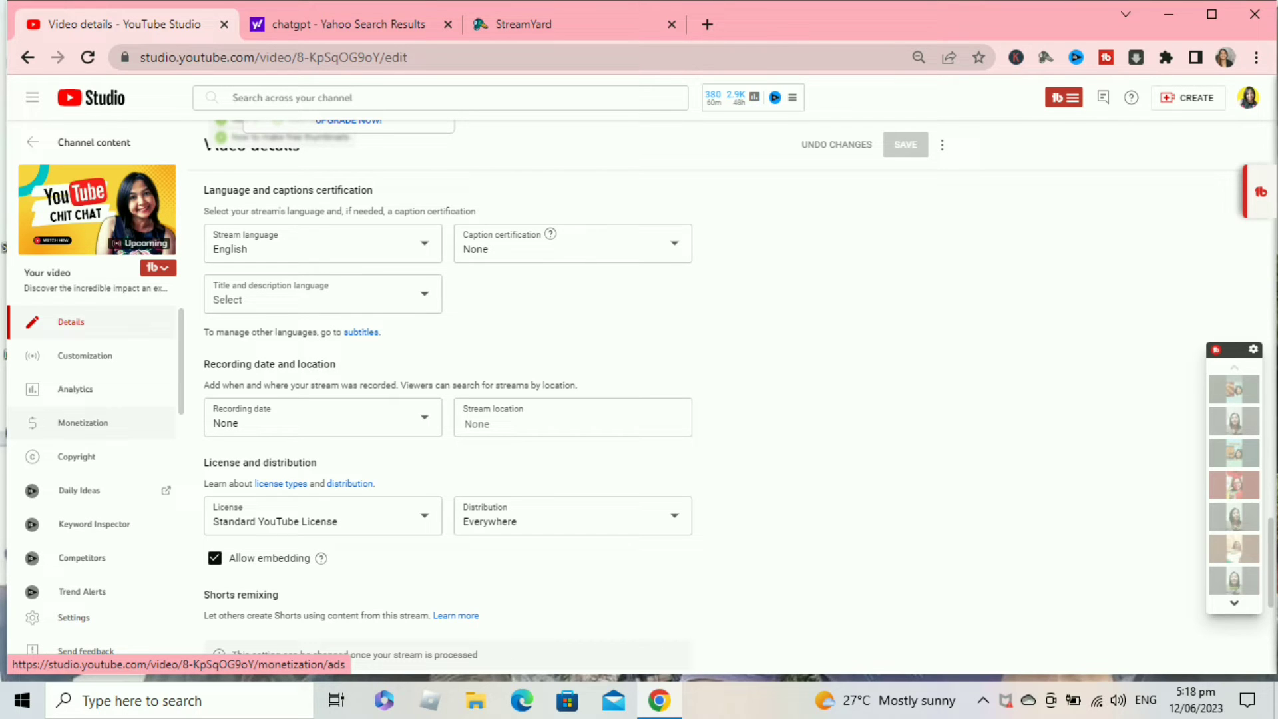
{"action": "left_click", "coordinate": [83, 423]}
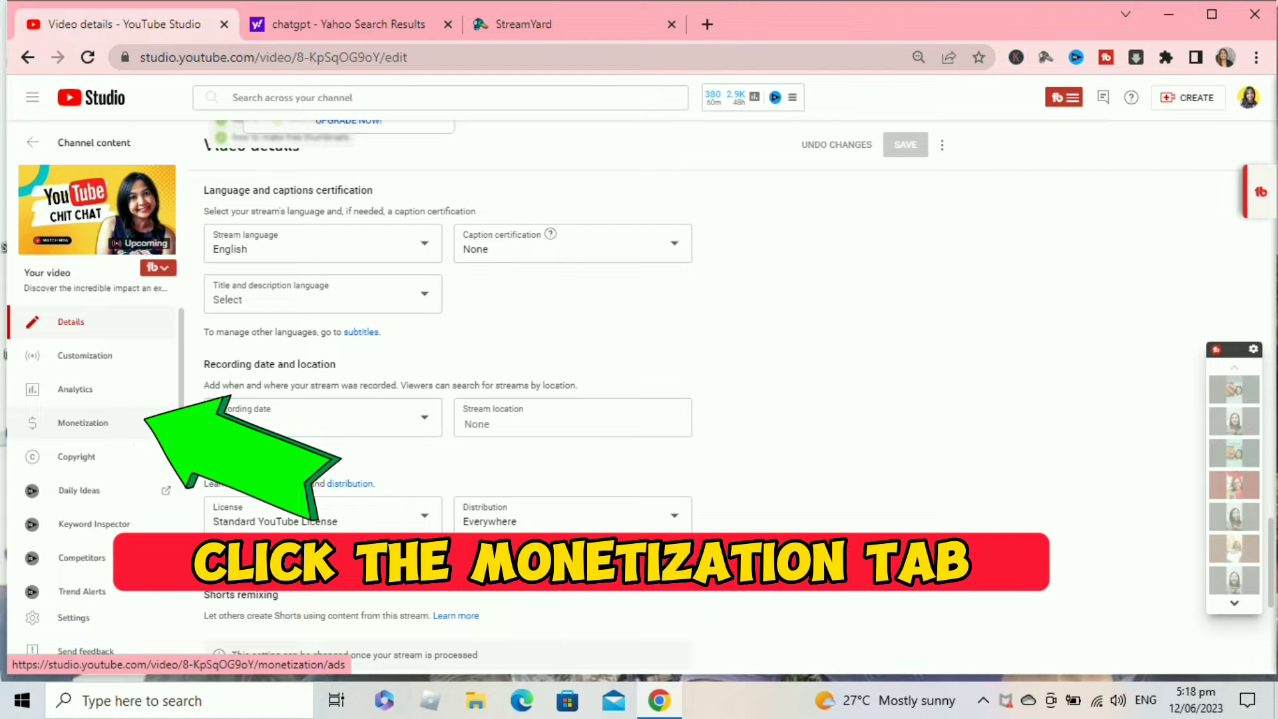
Open the stream's Monetization settings with monetization turned on
{"action": "left_click", "coordinate": [83, 423]}
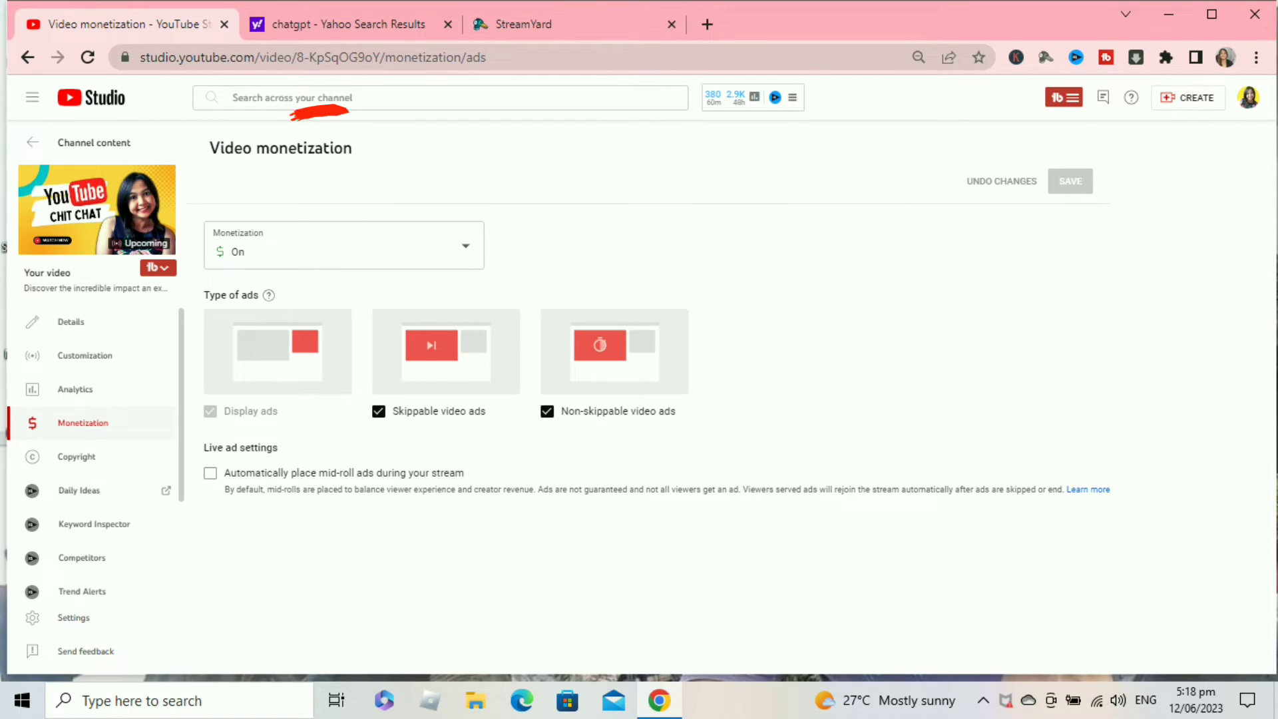
{"action": "left_click", "coordinate": [211, 473]}
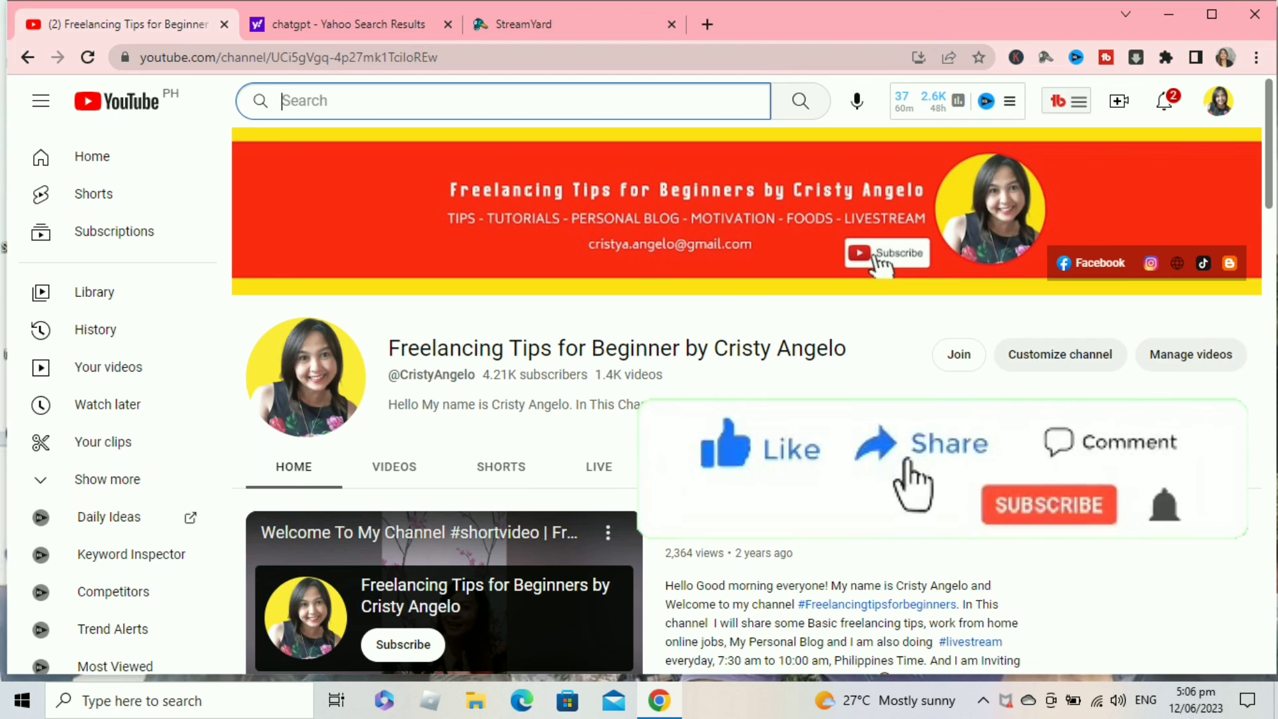
{"action": "mouse_move", "coordinate": [1084, 474]}
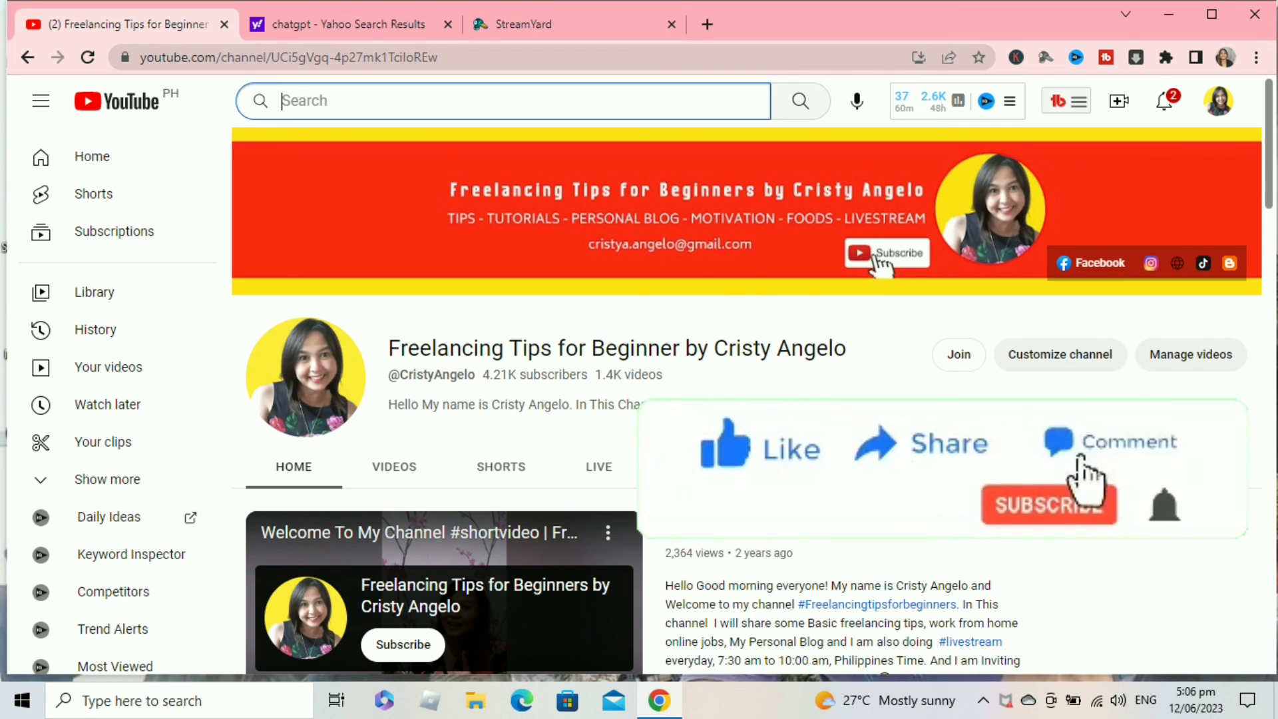